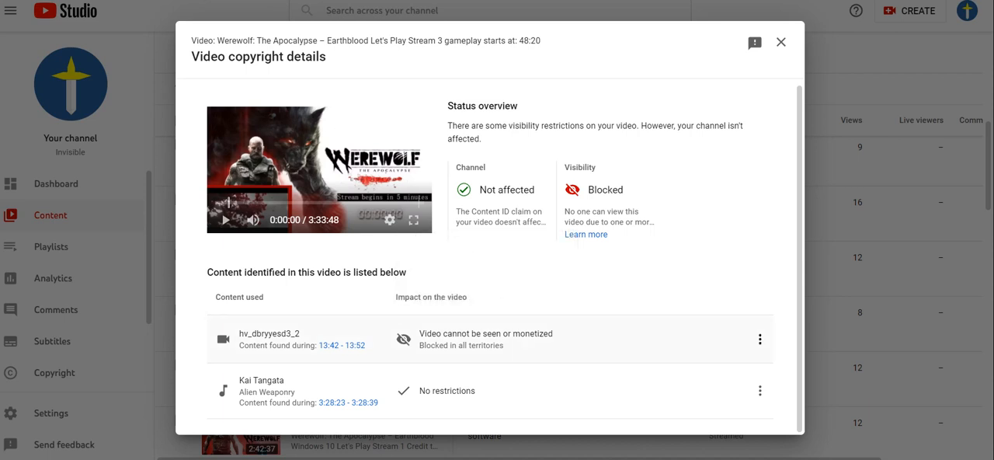
- Open the action menu for the hv_dbryyesd3_2 claim on the Werewolf stream
click(759, 338)
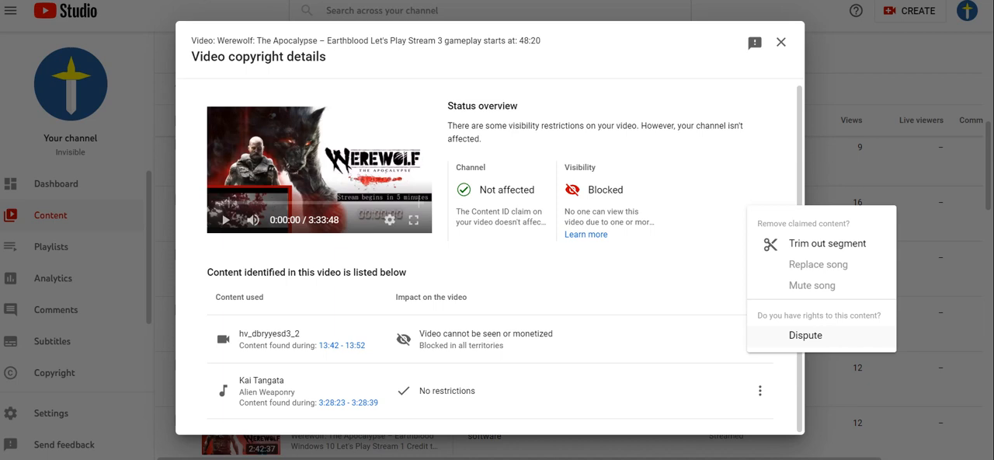
- Start a Dispute on hv_dbryyesd3_2 and confirm it isn't based on the listed invalid reasons
click(805, 334)
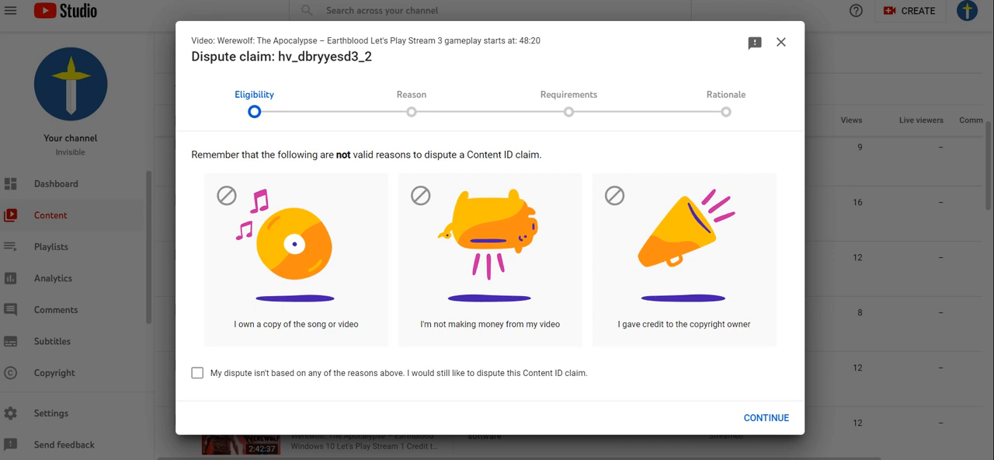
click(197, 373)
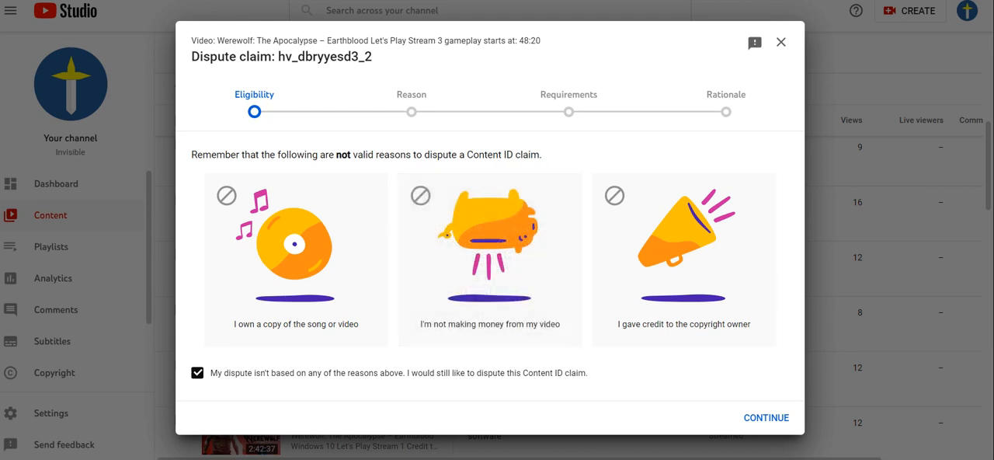
- Preview the claimed clip, pick 'Copyright exception such as fair use', and reach the requirements step
click(765, 416)
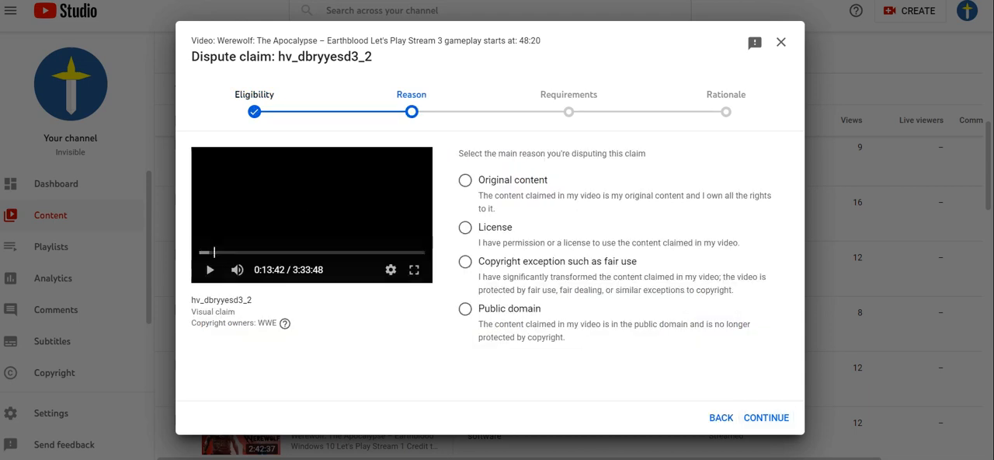
click(210, 269)
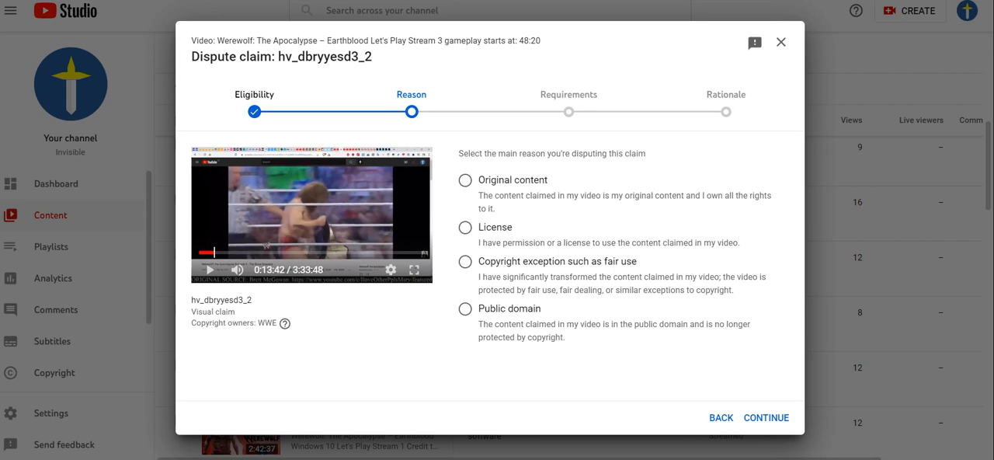
double_click(557, 260)
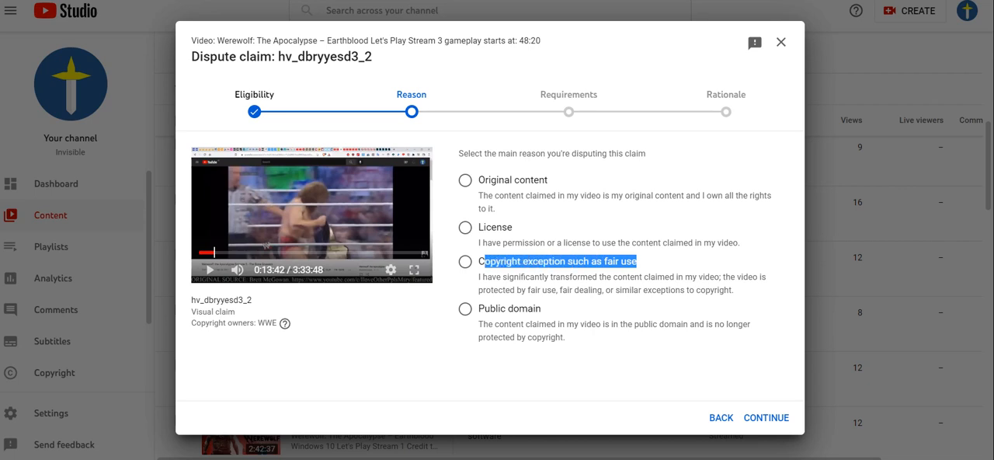
click(465, 261)
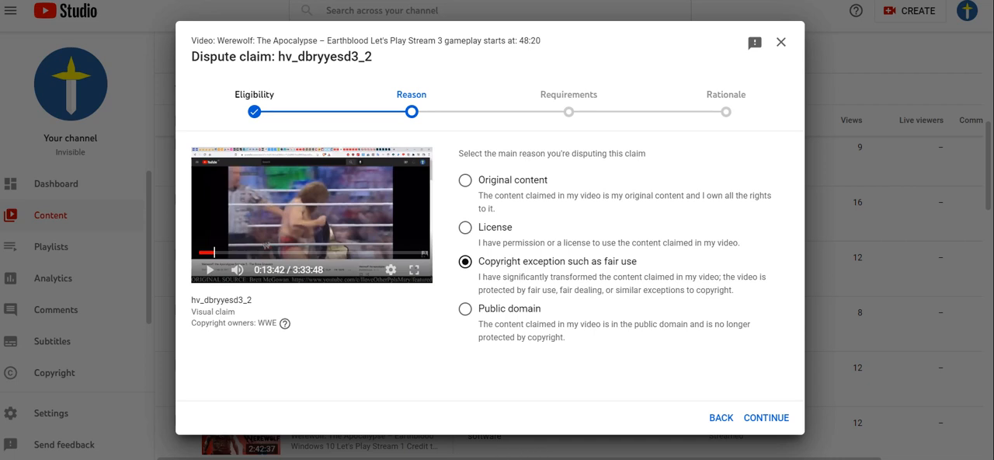
click(764, 416)
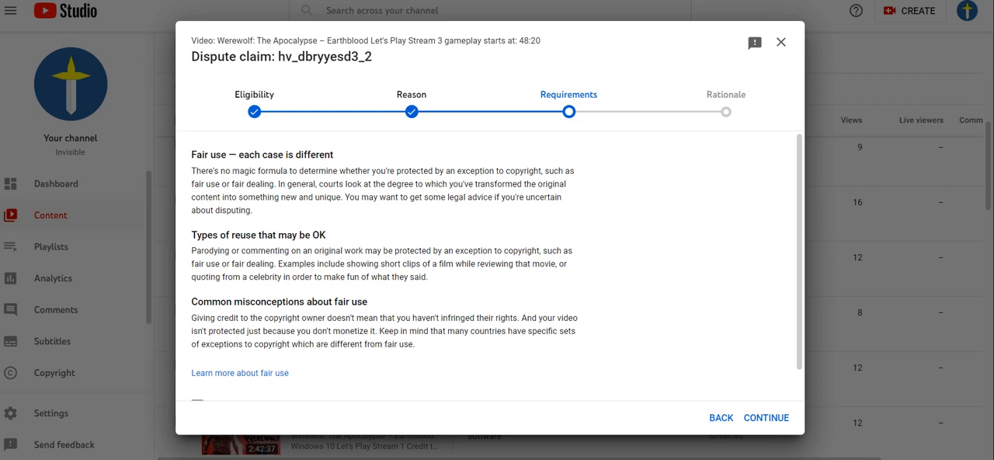
- Scroll through the fair use Requirements page and back out to the claim's copyright details
scroll(down, 3)
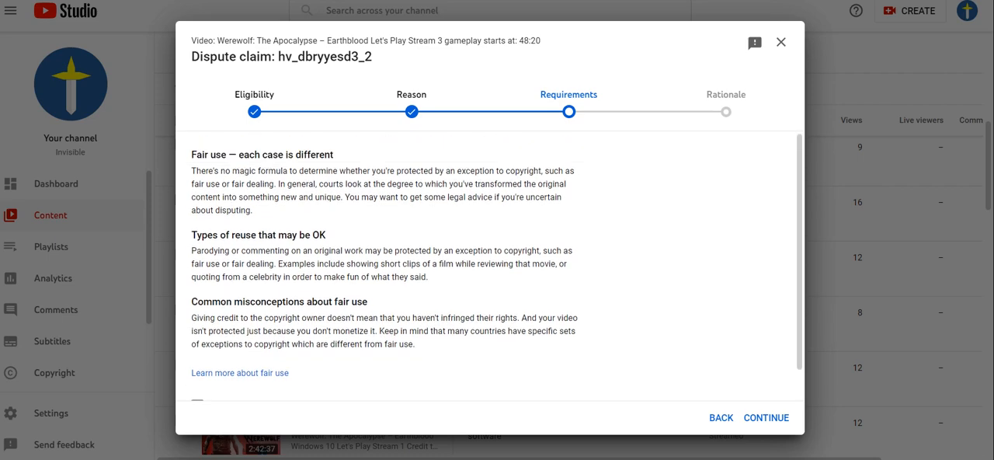
drag(299, 276, 414, 343)
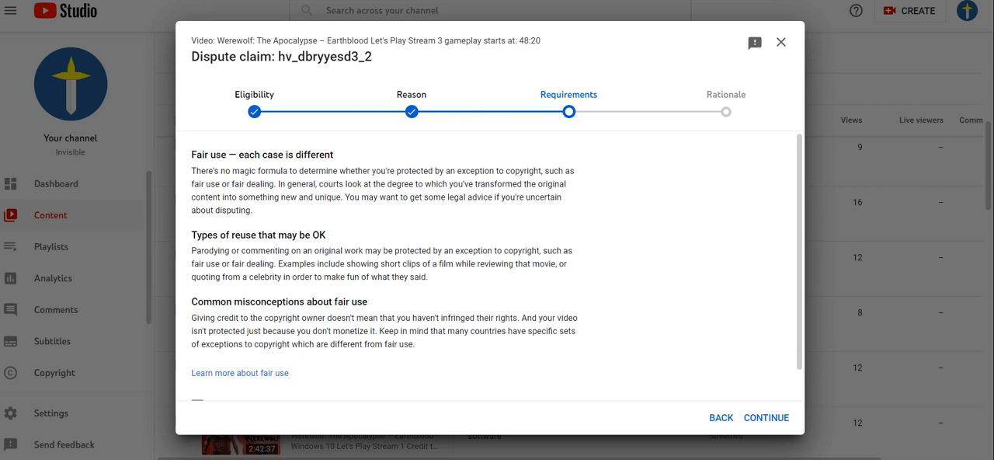
scroll(down, 3)
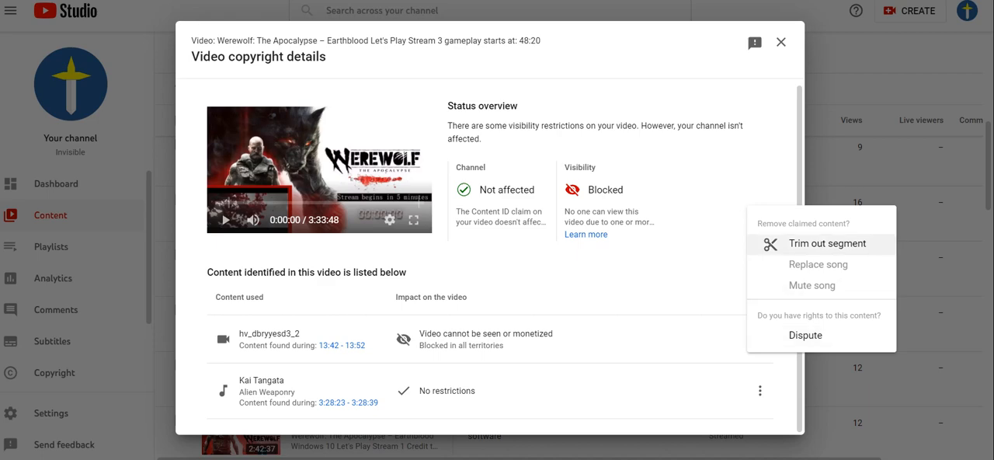
- Trim the claimed 0:13:39–0:13:52 section out of the Werewolf stream and confirm
click(827, 243)
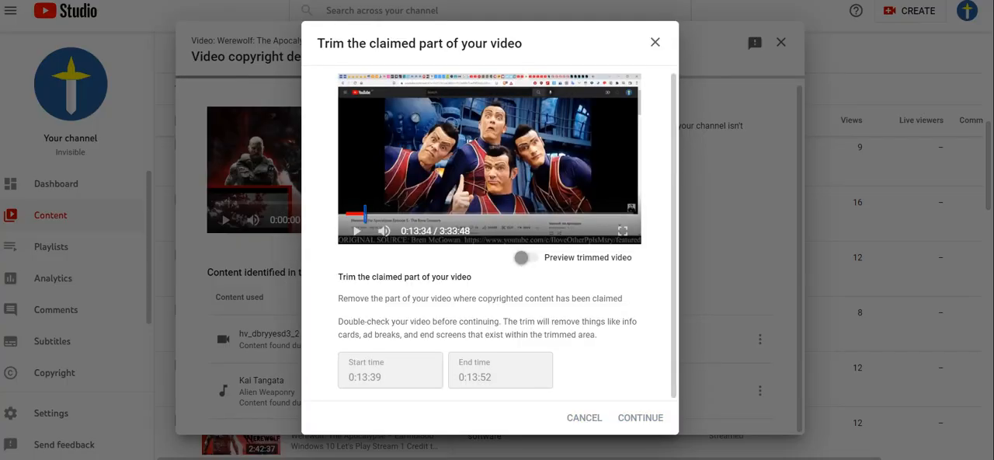
click(639, 417)
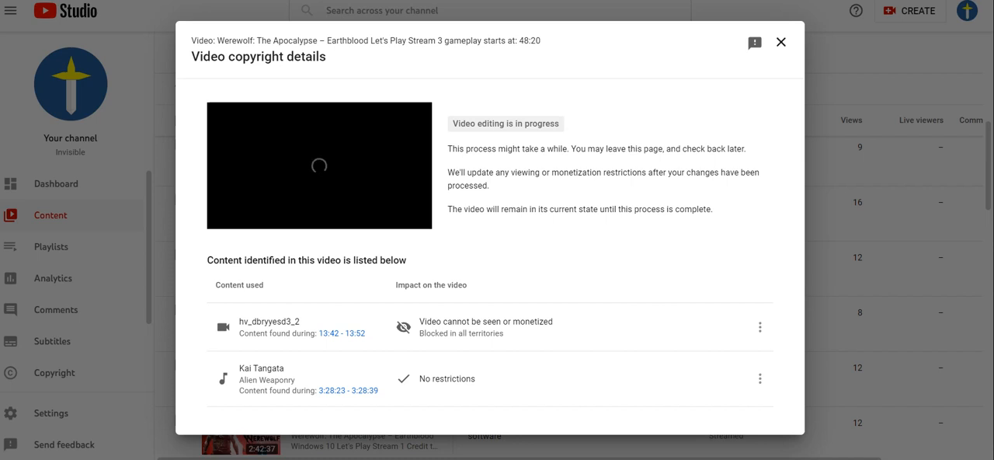
- Close copyright details and scroll the Live list to the Processing Aug 22 stream
click(780, 42)
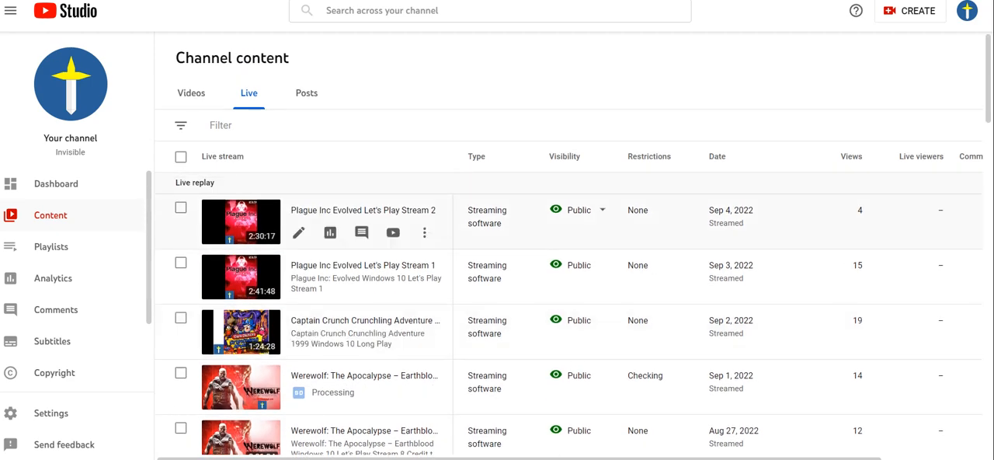
scroll(down, 3)
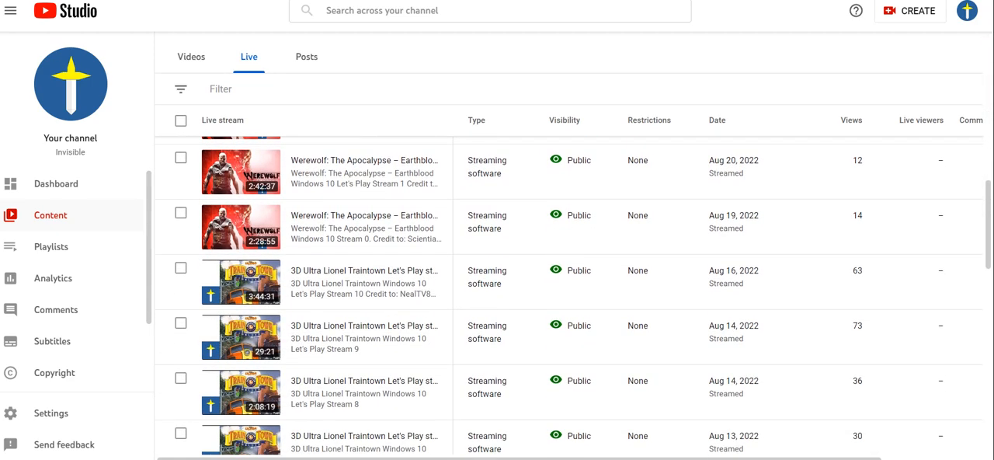
scroll(down, 3)
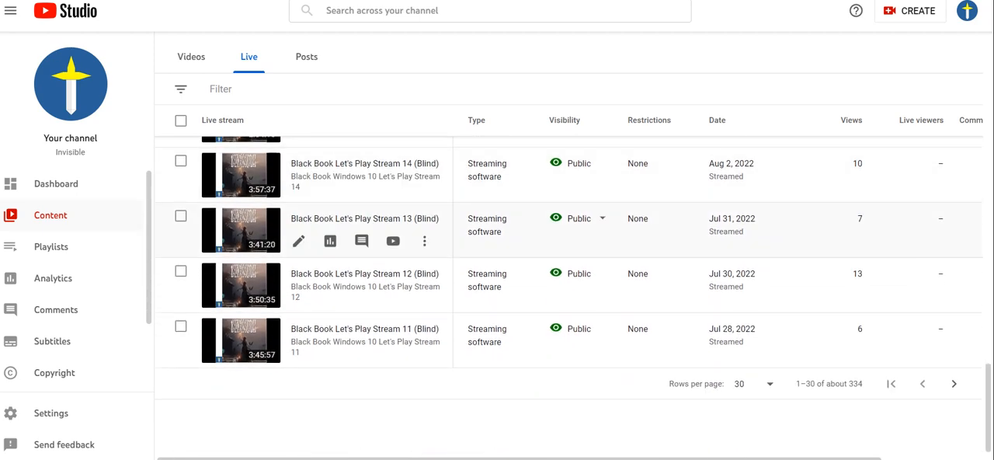
scroll(down, 3)
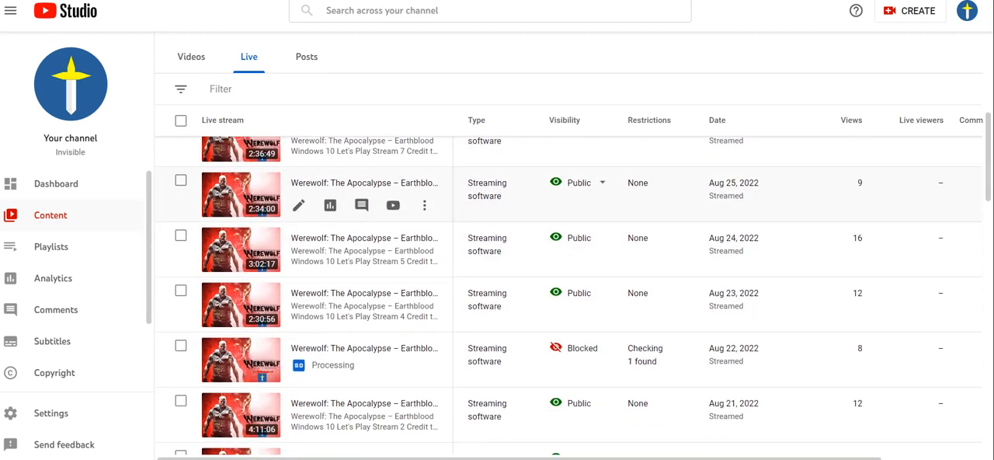
scroll(down, 3)
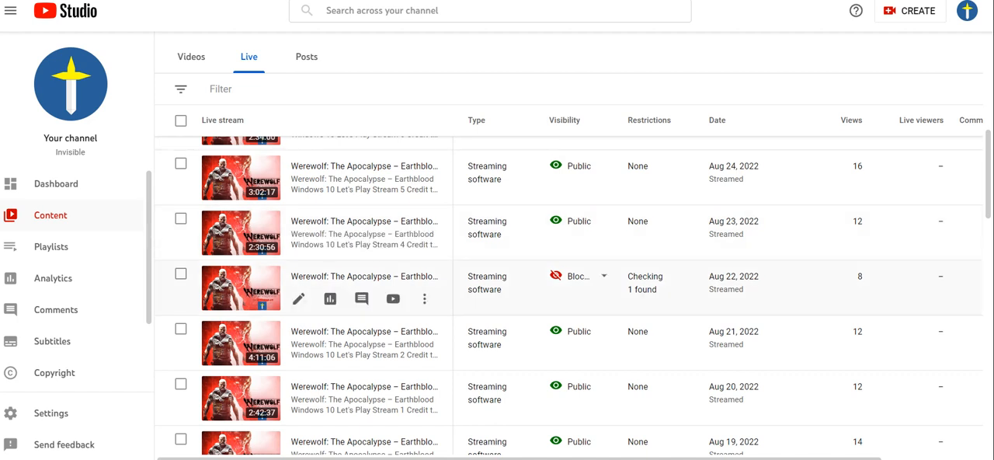
scroll(down, 3)
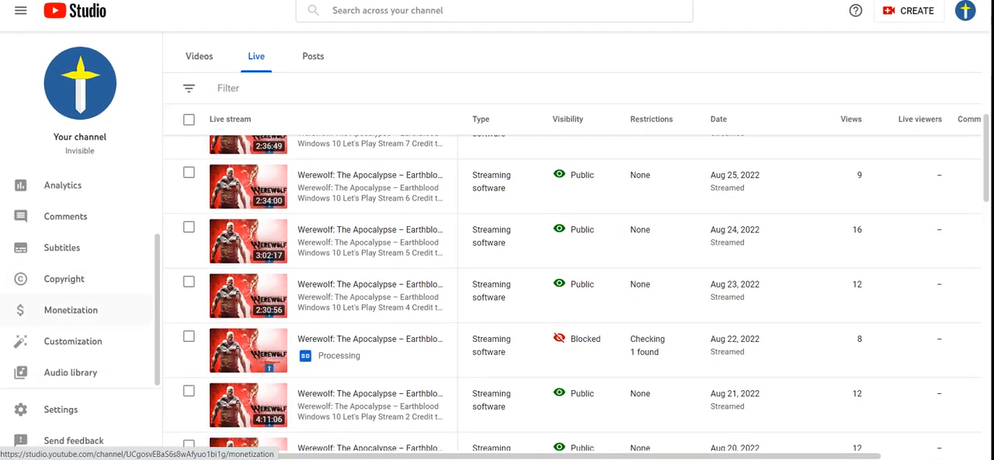
- Check the Monetization eligibility page, then go back to the Content videos list
click(70, 310)
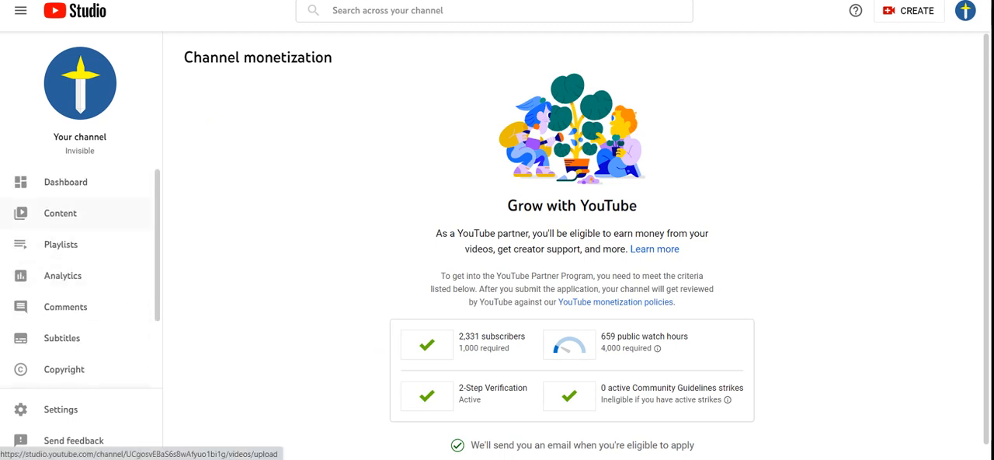
click(60, 213)
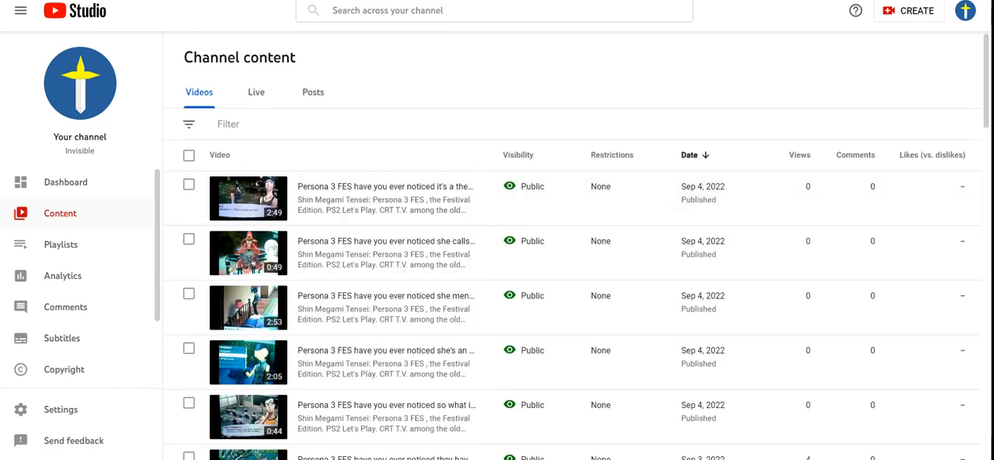
- Switch to the Live tab and scroll down to the blocked Aug 22 Werewolf stream
click(256, 92)
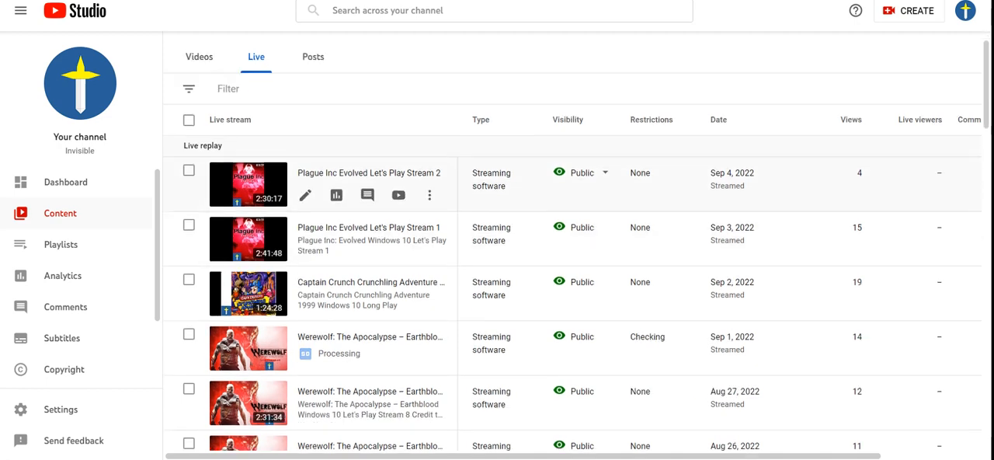
scroll(down, 3)
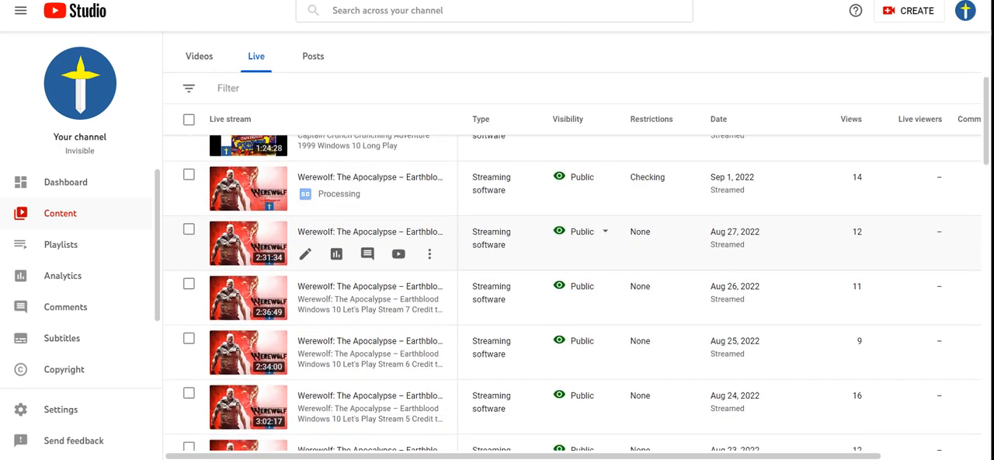
mouse_move(370, 286)
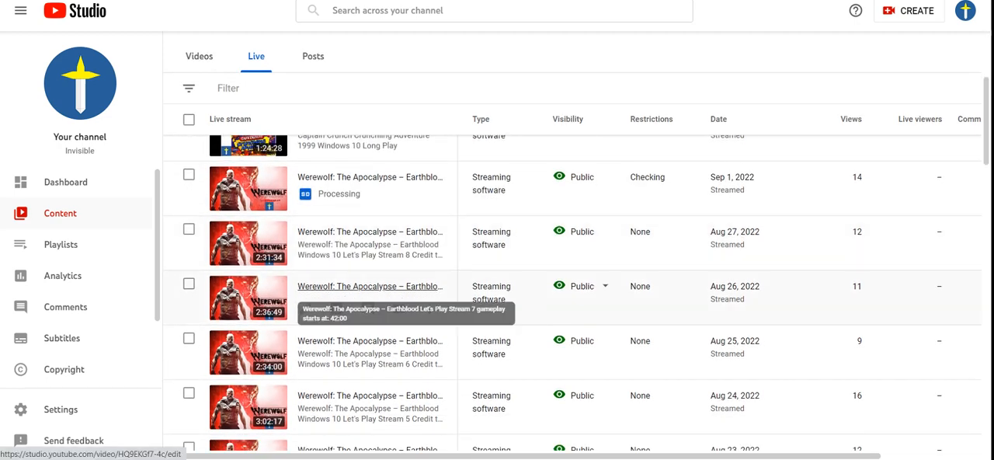
scroll(down, 3)
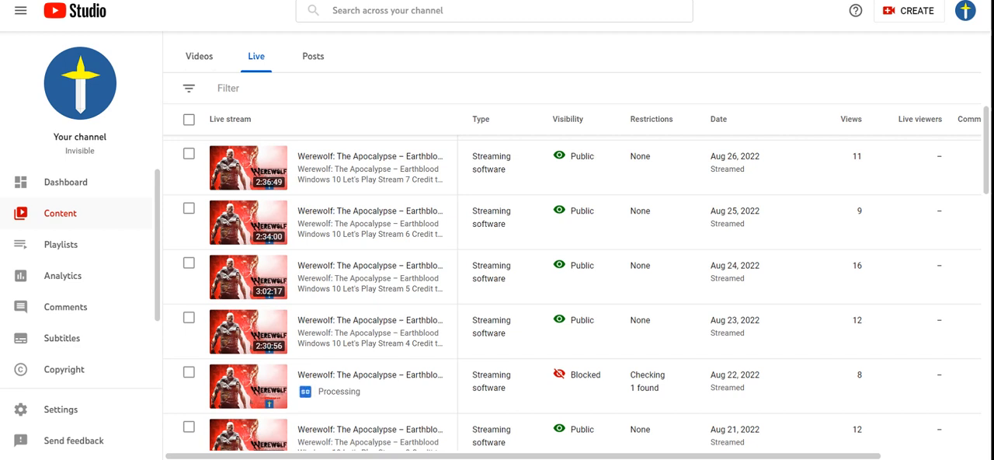
scroll(down, 3)
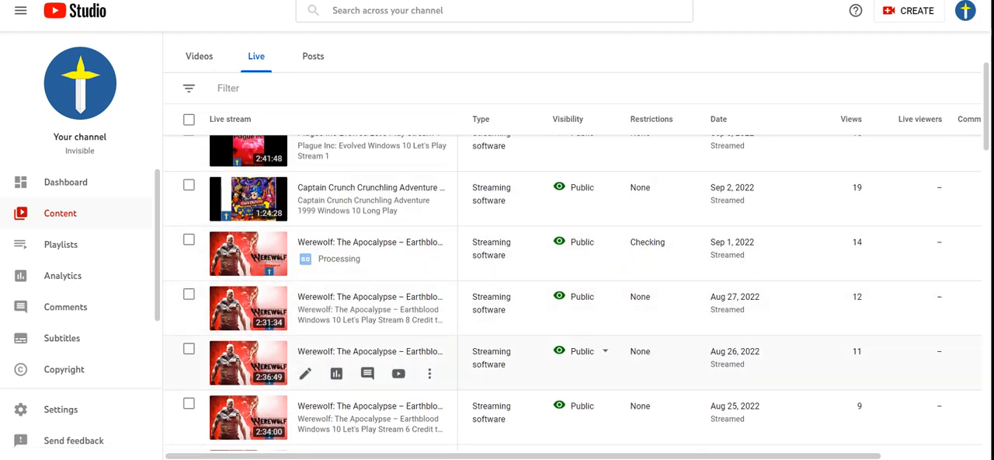
scroll(up, 3)
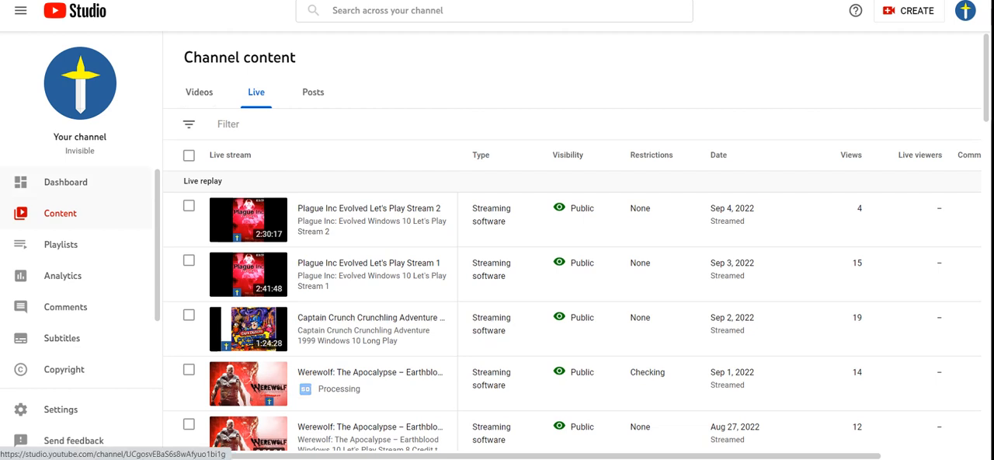
- Go to the Dashboard showing latest video performance and the Werewolf copyright claim notice
click(65, 181)
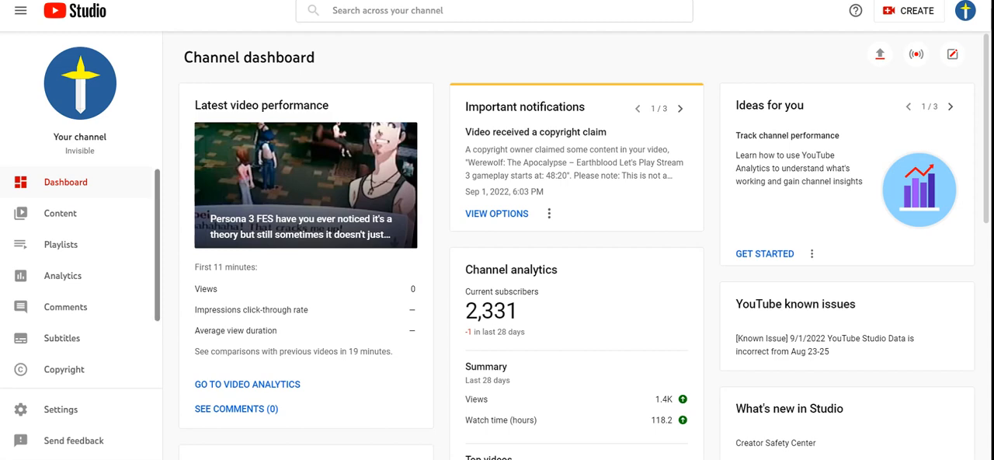
- Browse the channel analytics overview and the returning and unique viewer statistics
click(63, 275)
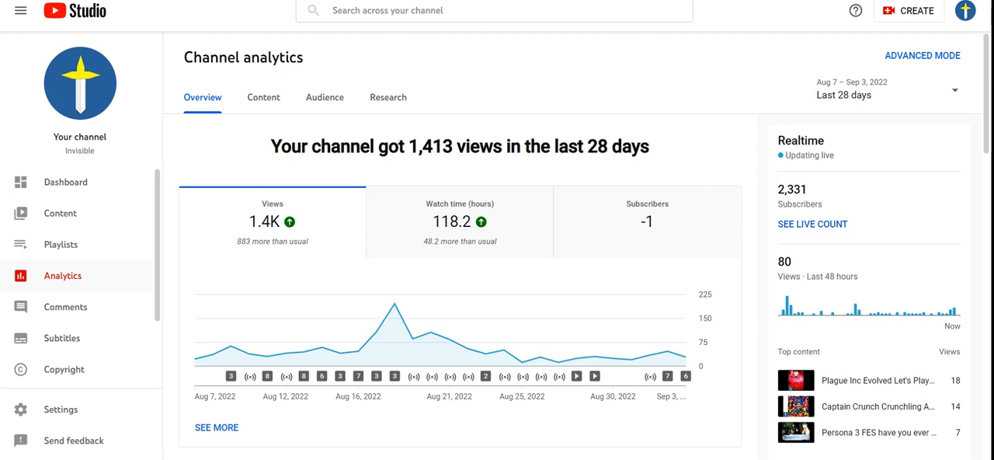
scroll(down, 3)
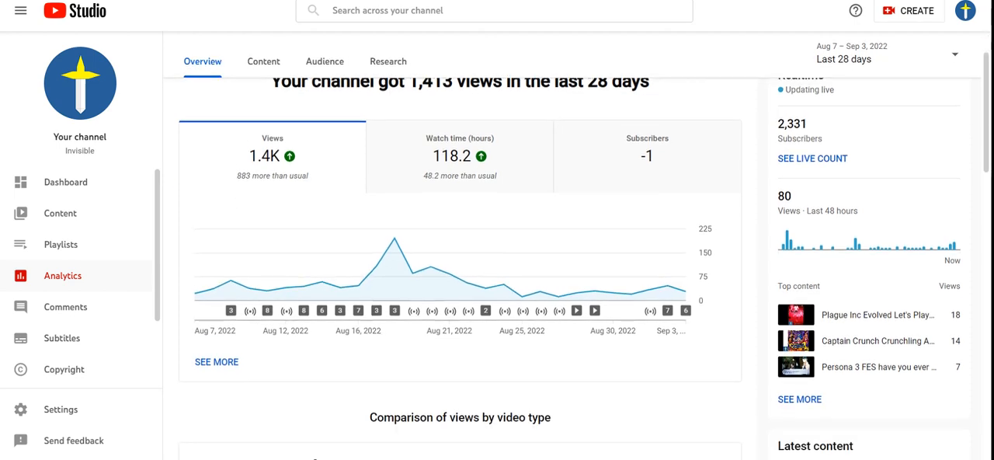
scroll(down, 3)
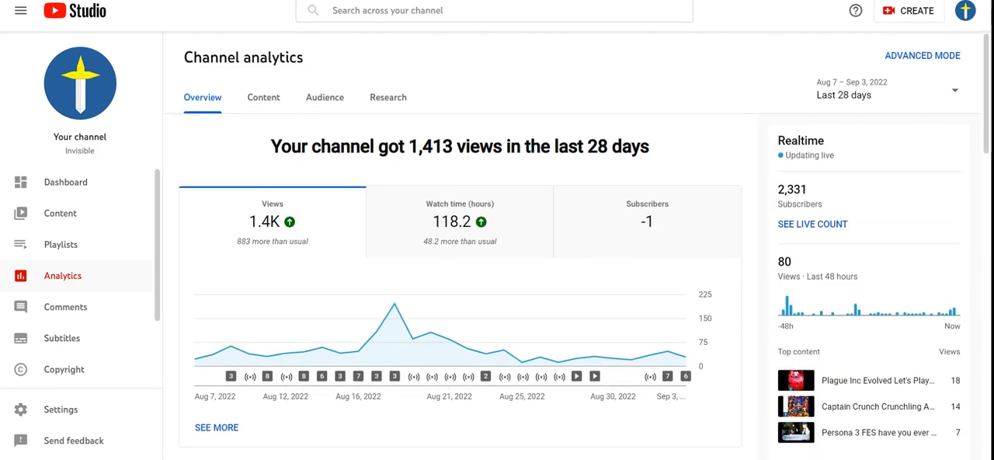
click(324, 96)
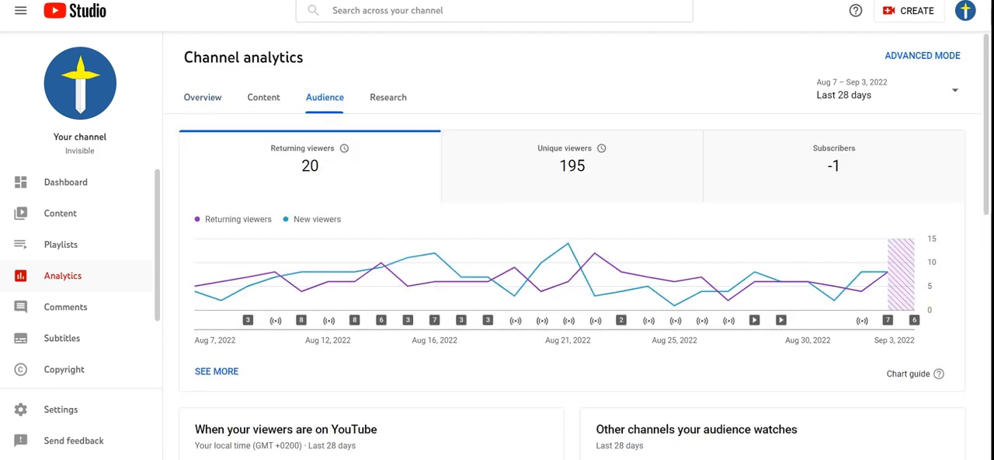
scroll(down, 3)
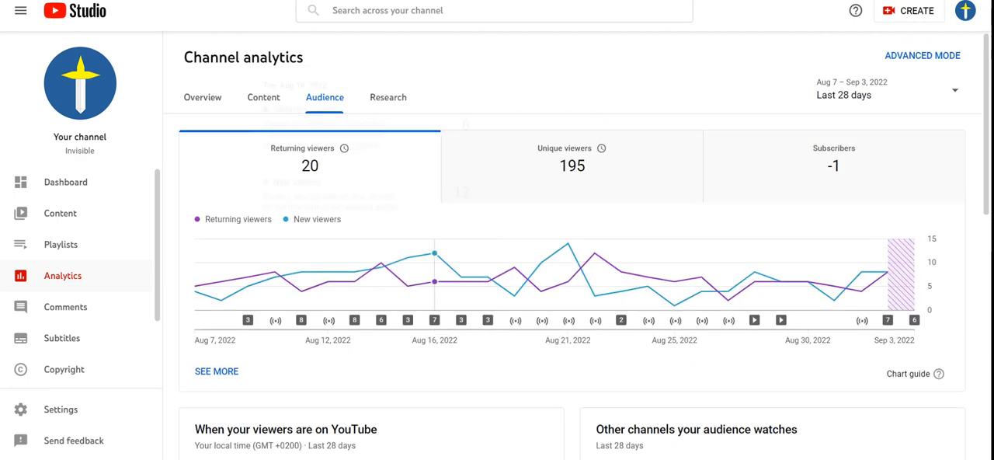
click(201, 97)
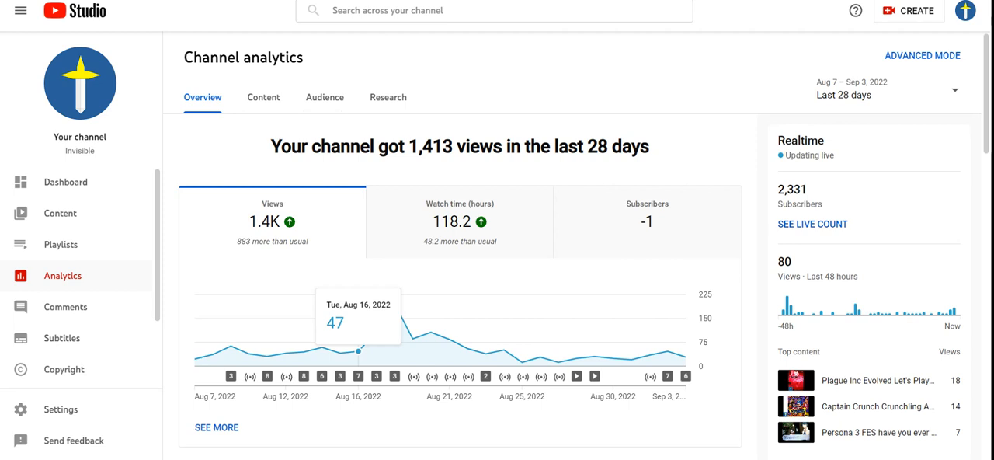
scroll(down, 3)
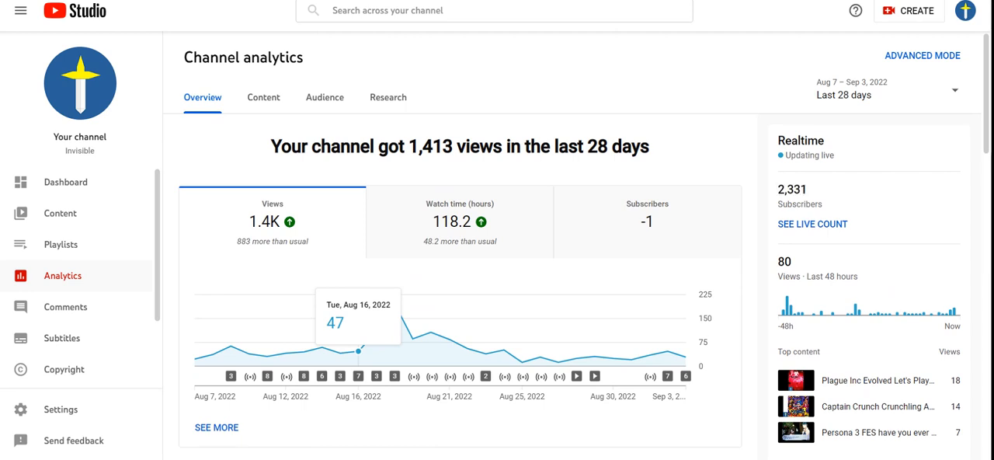
double_click(791, 189)
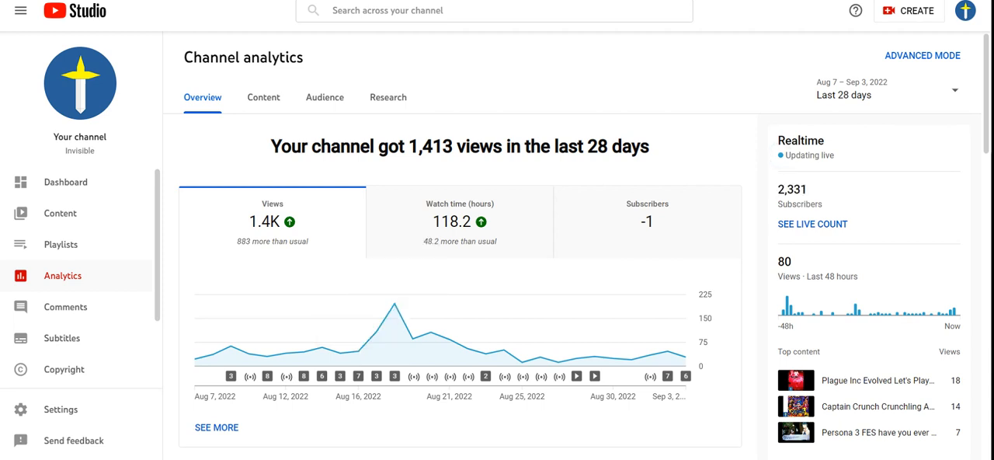
- Open the Audience report and chart subscriber gains and losses
click(325, 97)
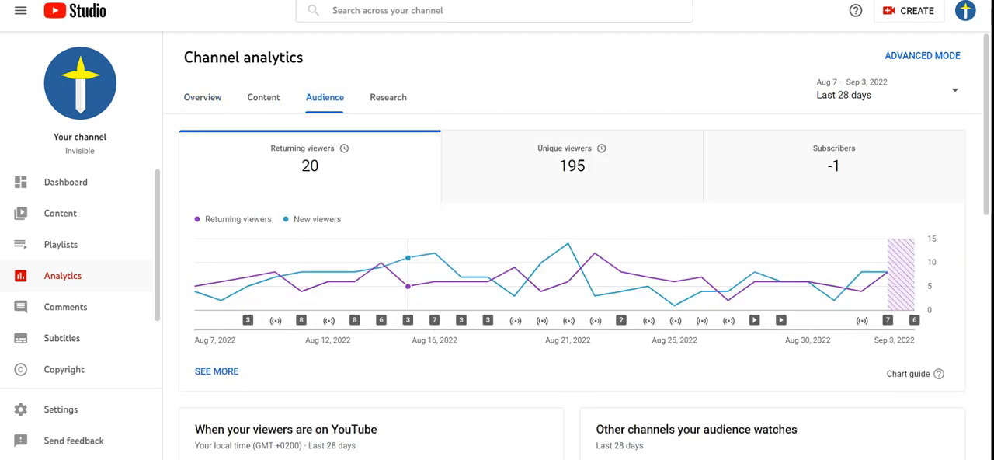
click(571, 165)
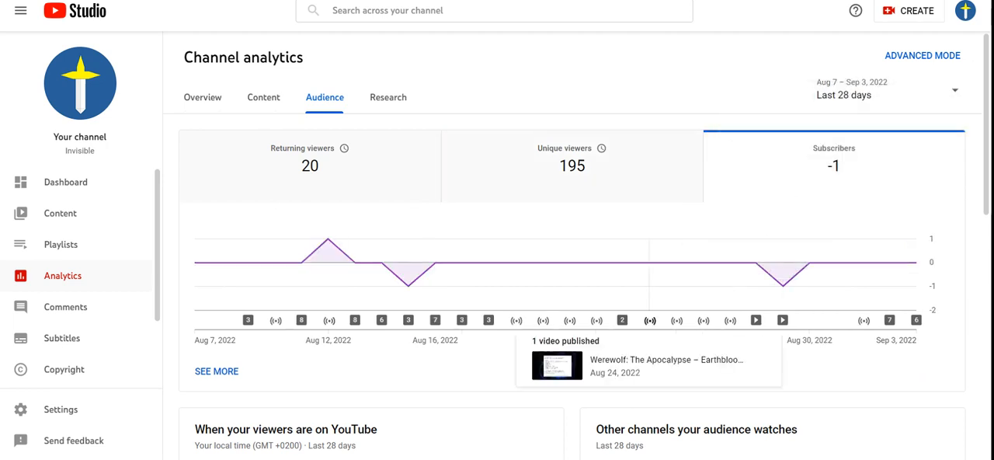
scroll(down, 3)
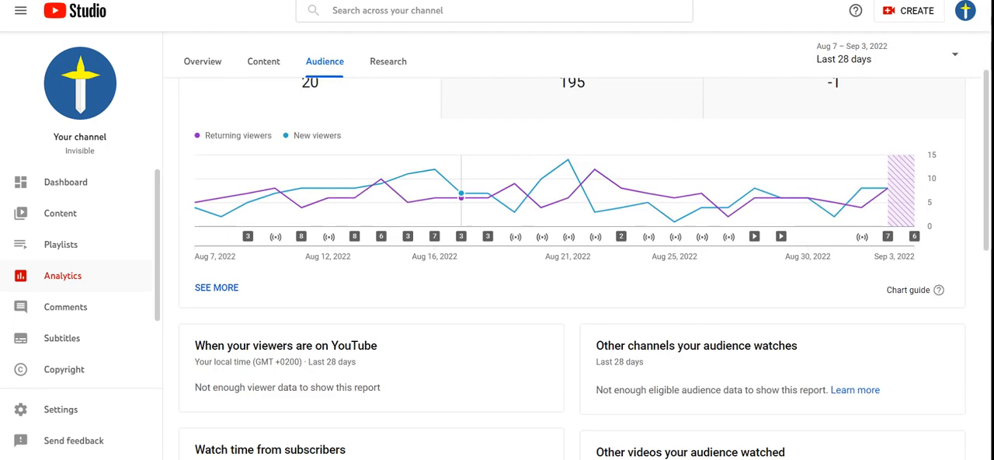
scroll(down, 3)
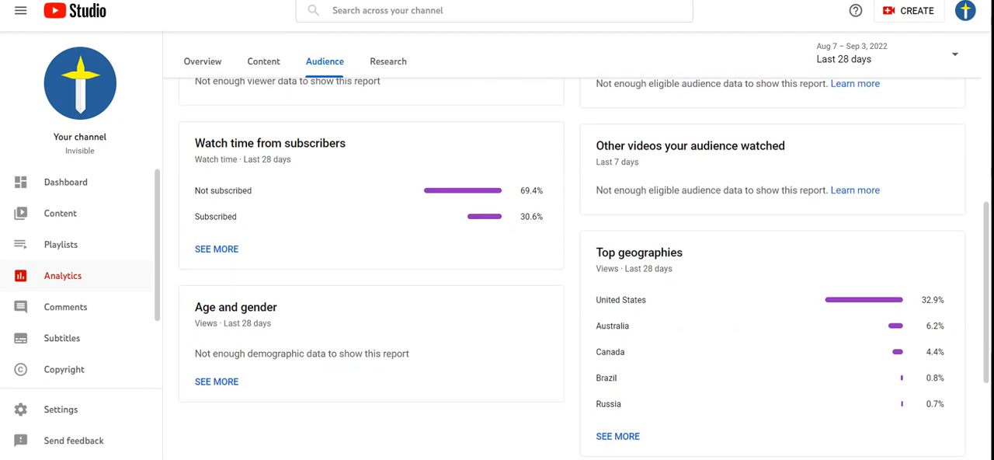
scroll(up, 3)
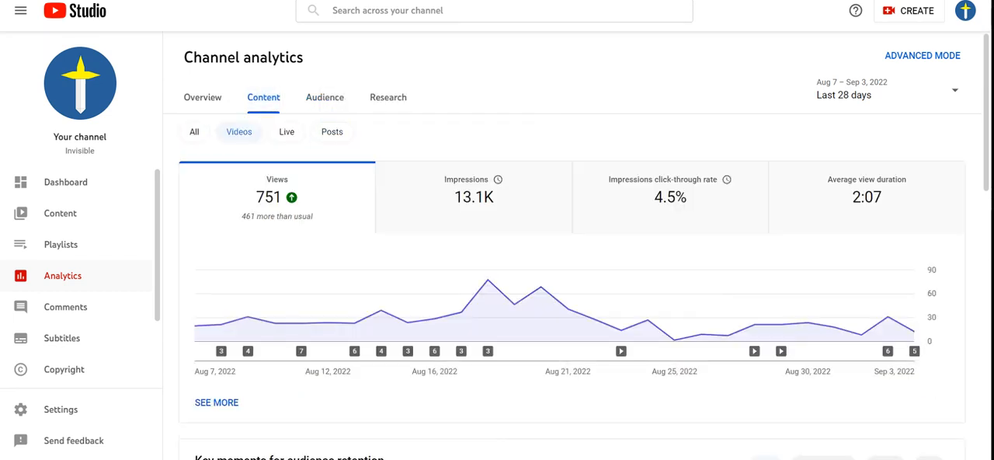
- Go back to the Channel analytics Overview and inspect the 1,413-view, 28-day chart
click(202, 97)
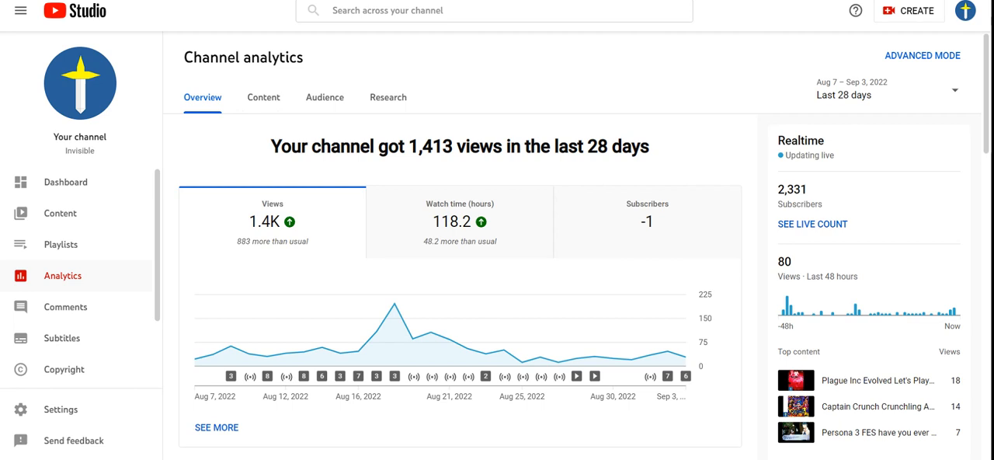
mouse_move(375, 333)
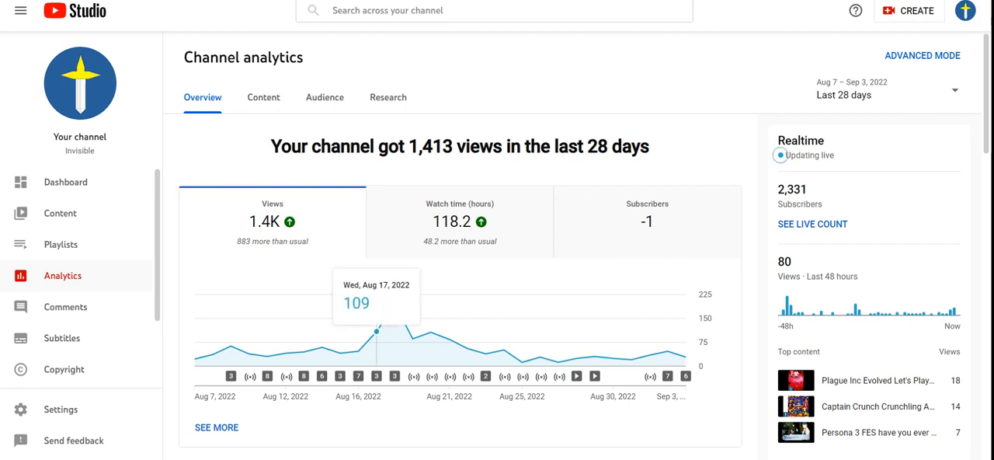
double_click(791, 189)
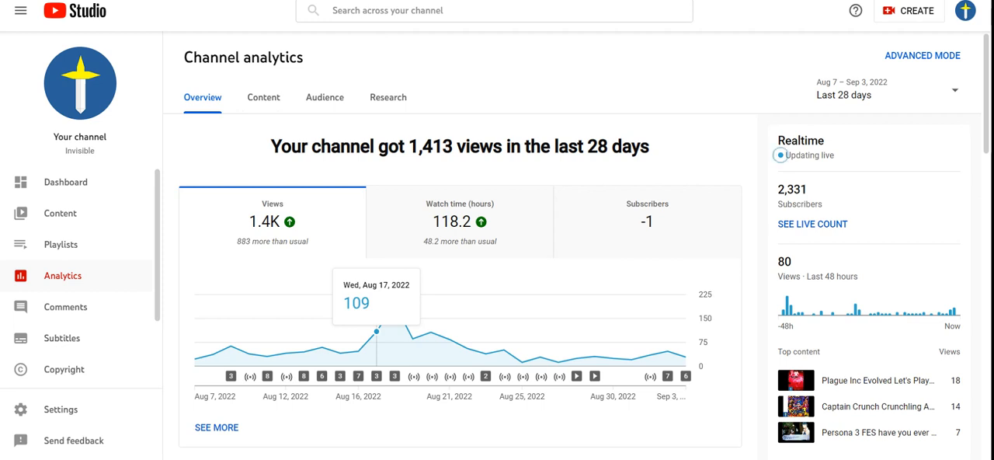
mouse_move(250, 354)
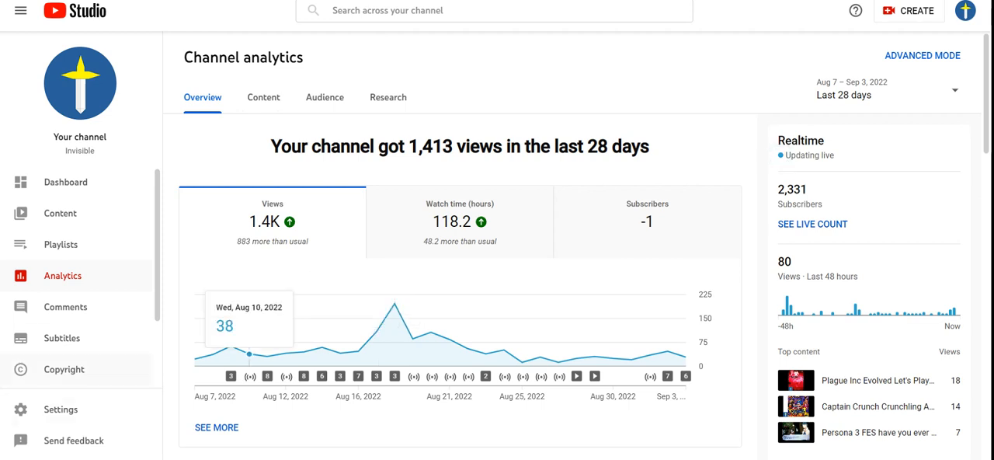
scroll(down, 3)
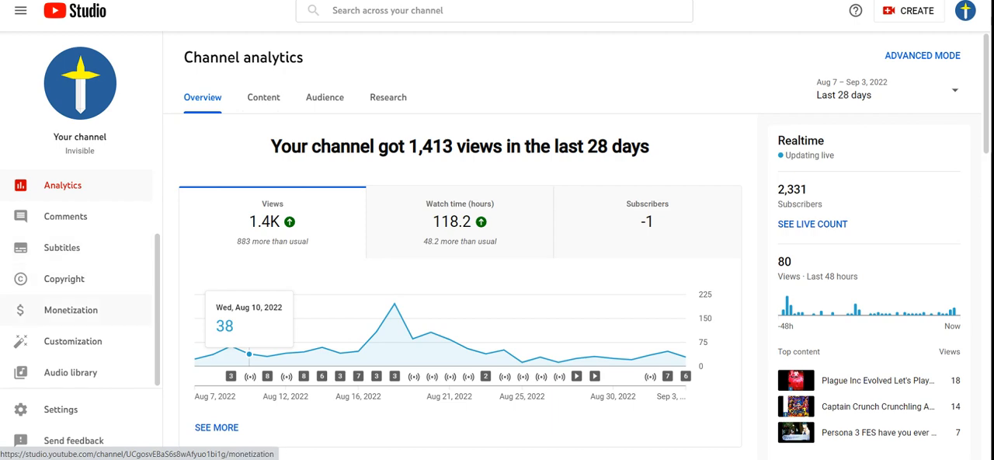
- Review the Monetization requirements page, then move on to the Content video list
click(71, 310)
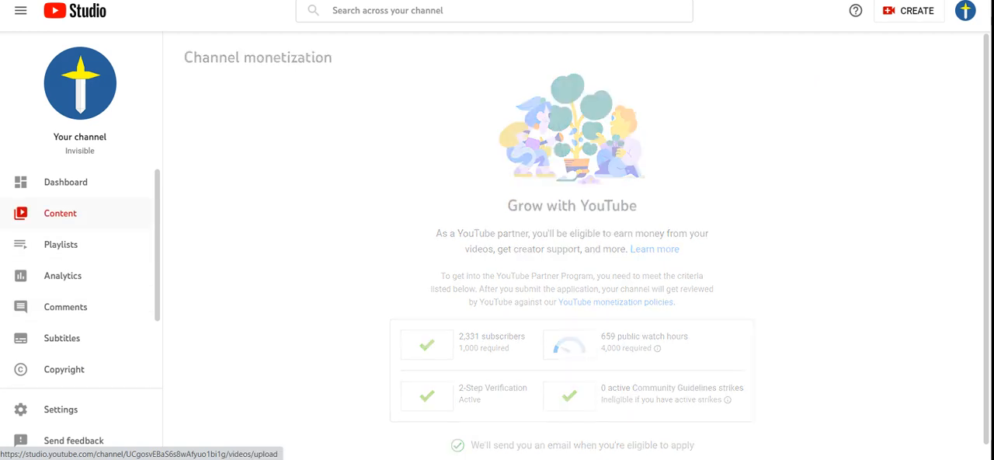
click(60, 213)
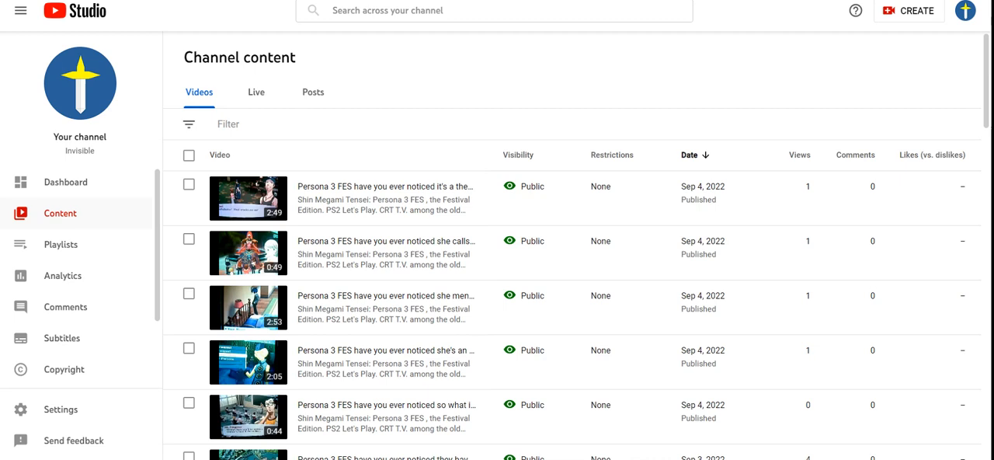
- Switch the content list to Live and browse the replays, including the processing Sep 1 Werewolf stream
click(256, 91)
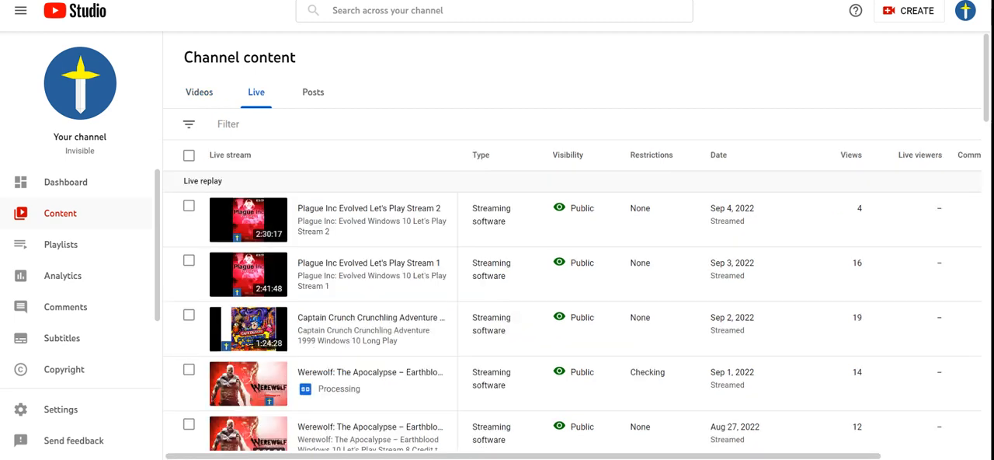
scroll(down, 3)
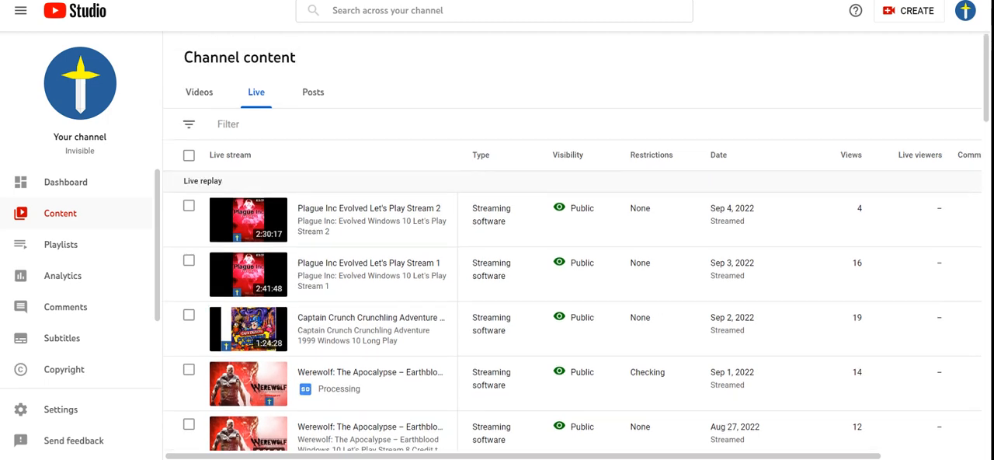
- Browse the channel's playlists, including the two-video Plaque Inc: Evolved playlist
click(60, 244)
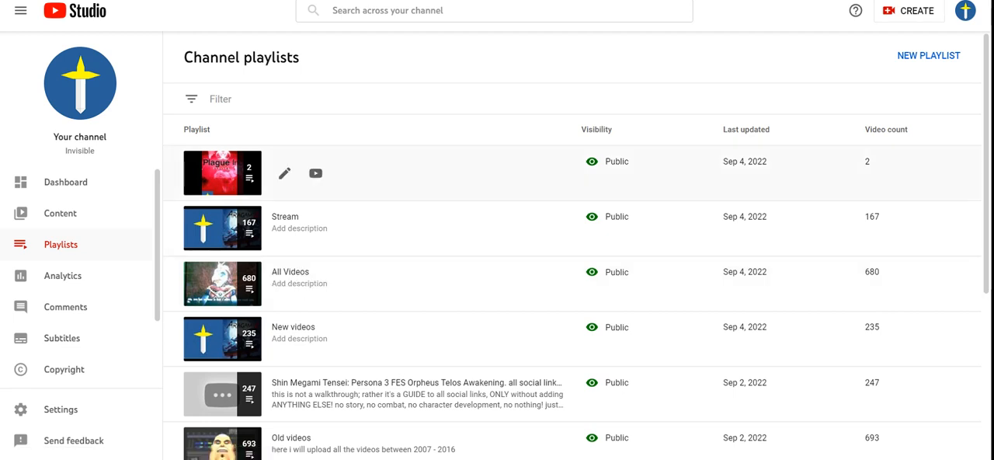
scroll(down, 3)
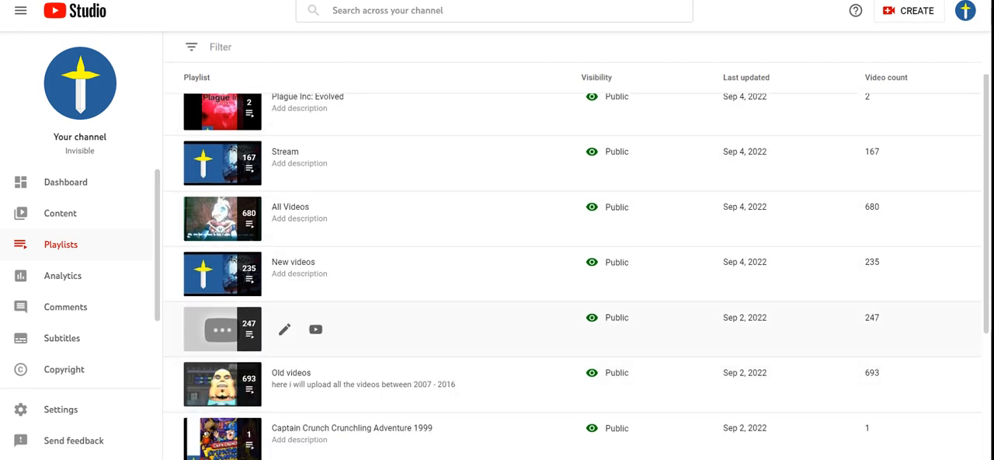